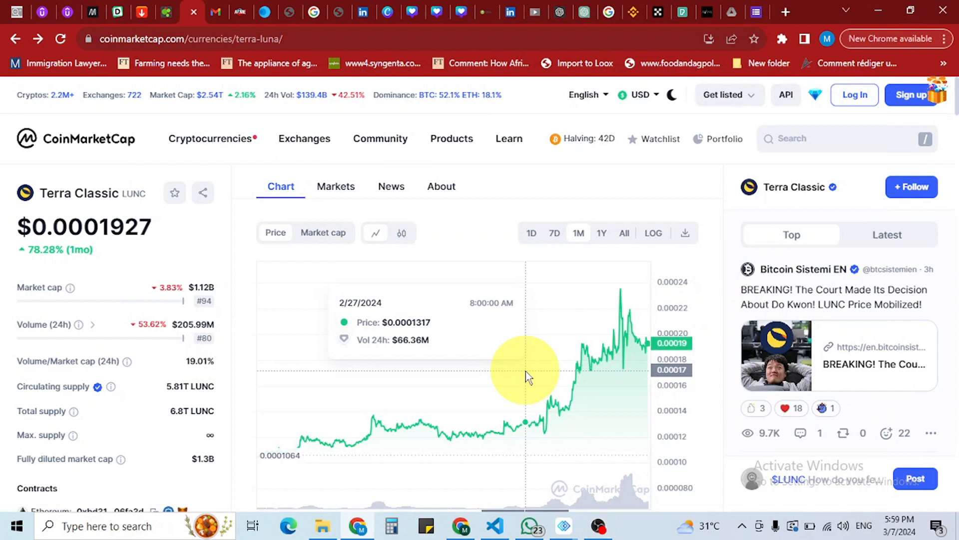
pyautogui.moveTo(573, 372)
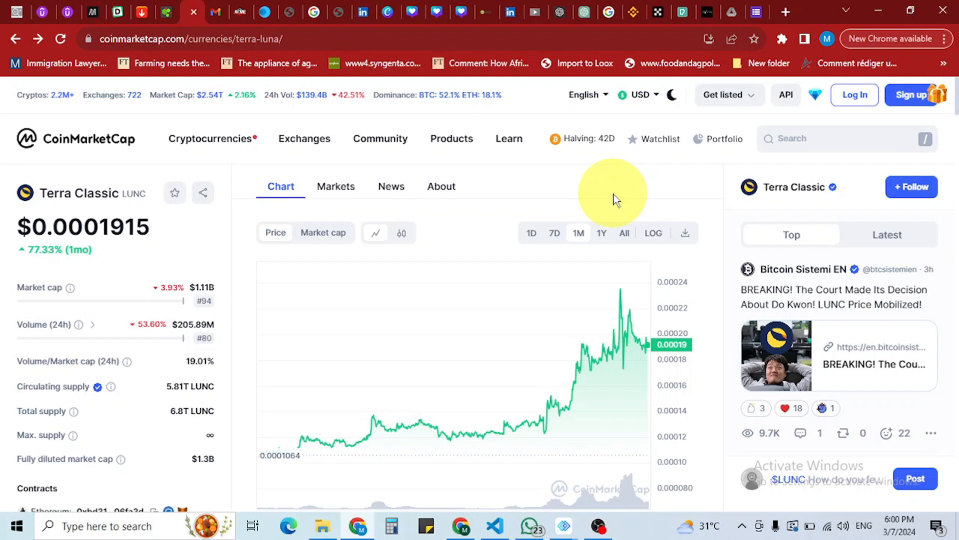
pyautogui.moveTo(555, 156)
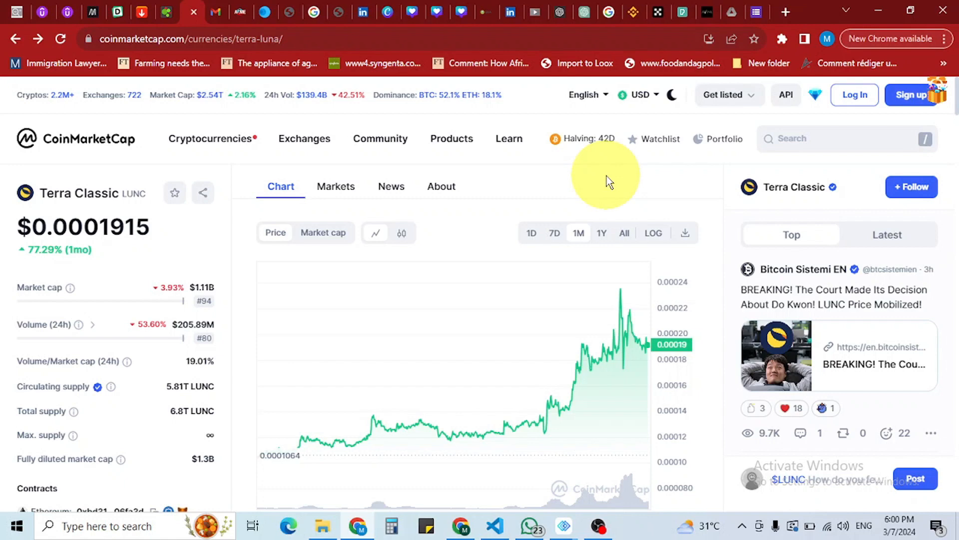
pyautogui.moveTo(605, 191)
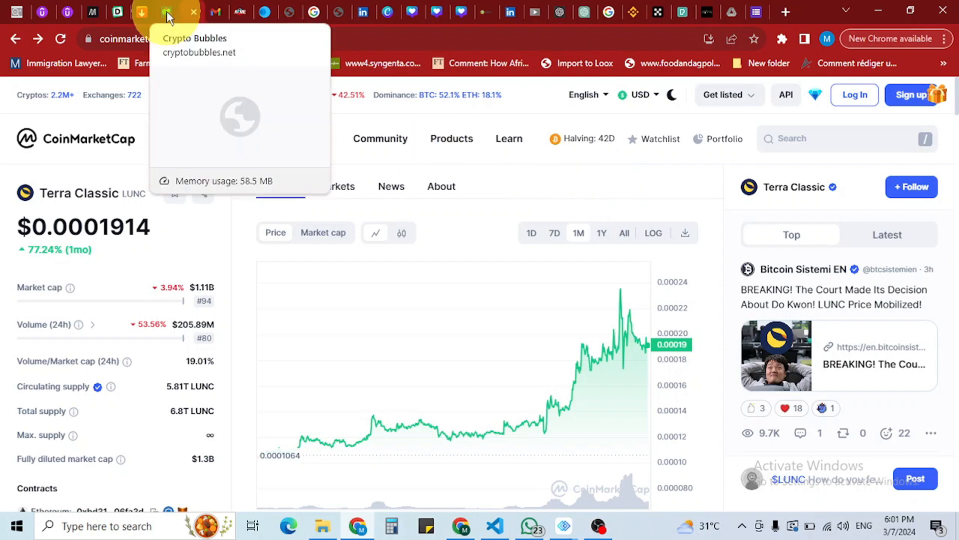
# Review the Crypto Bubbles Day view for the top 100 coins, then return to the Terra Classic page
pyautogui.click(167, 12)
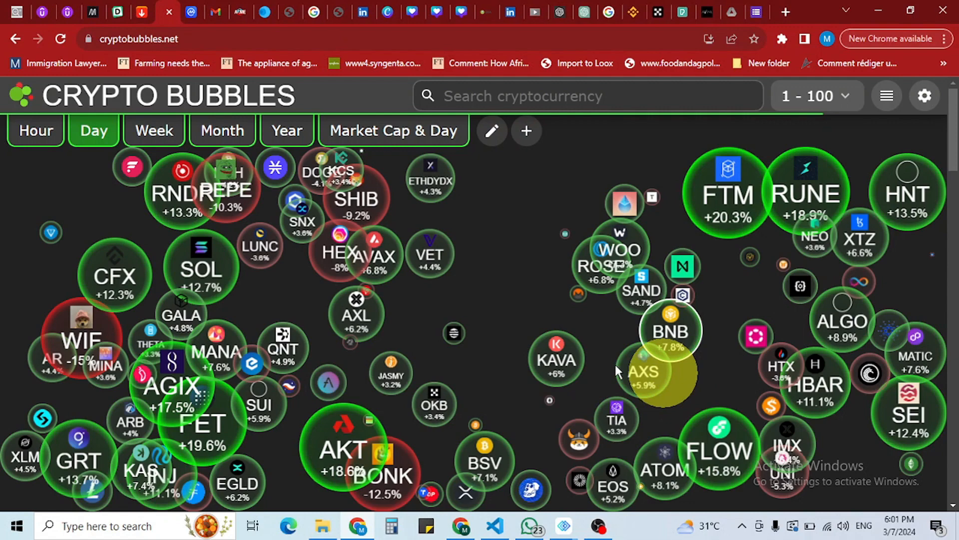
pyautogui.scroll(-3)
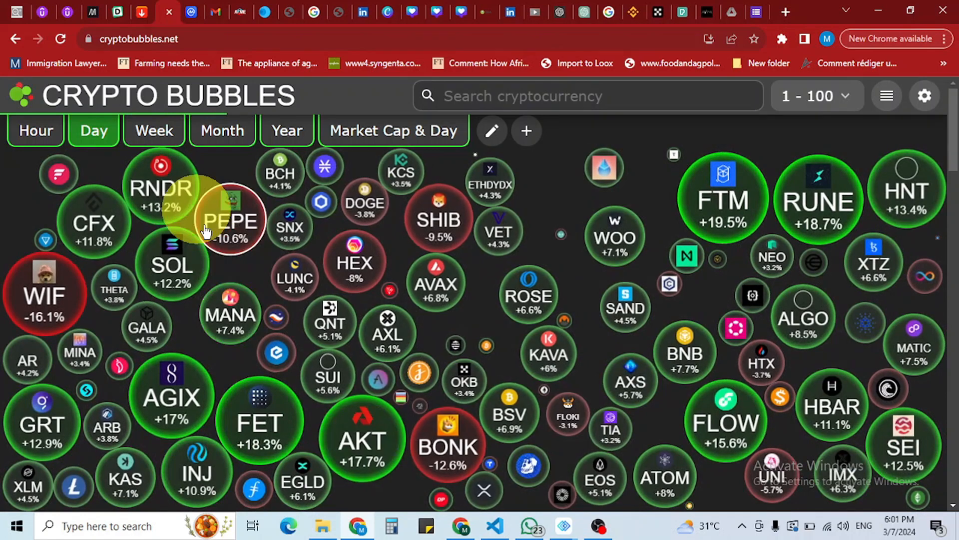
pyautogui.moveTo(387, 333)
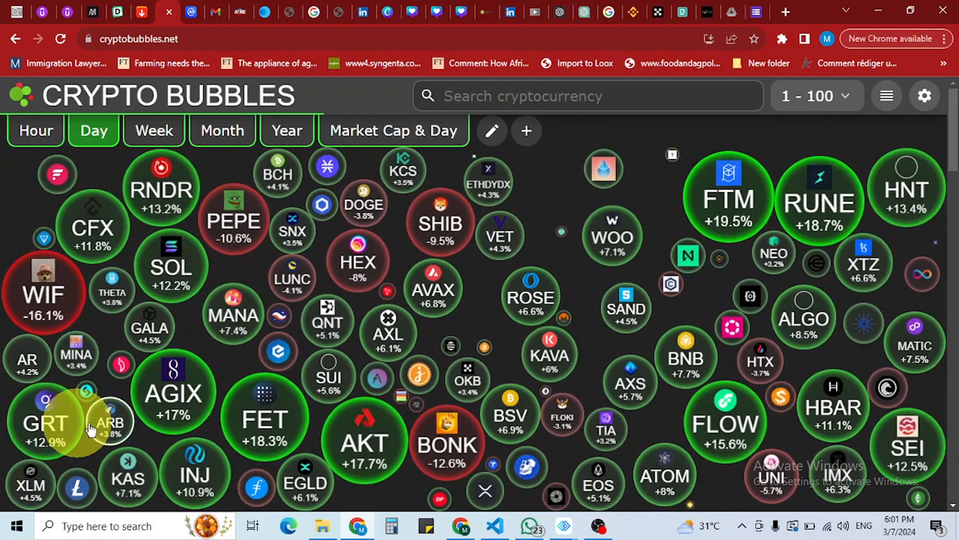
pyautogui.moveTo(859, 450)
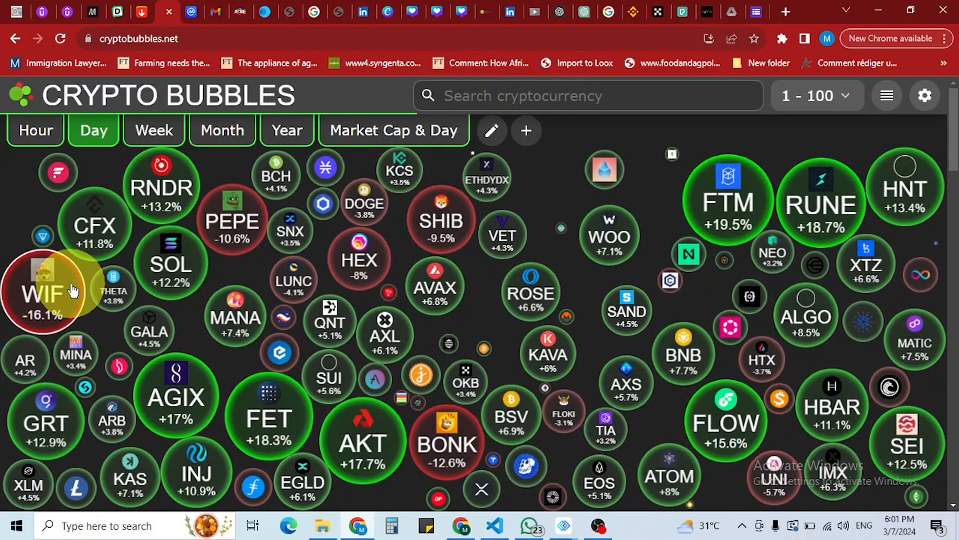
pyautogui.moveTo(359, 250)
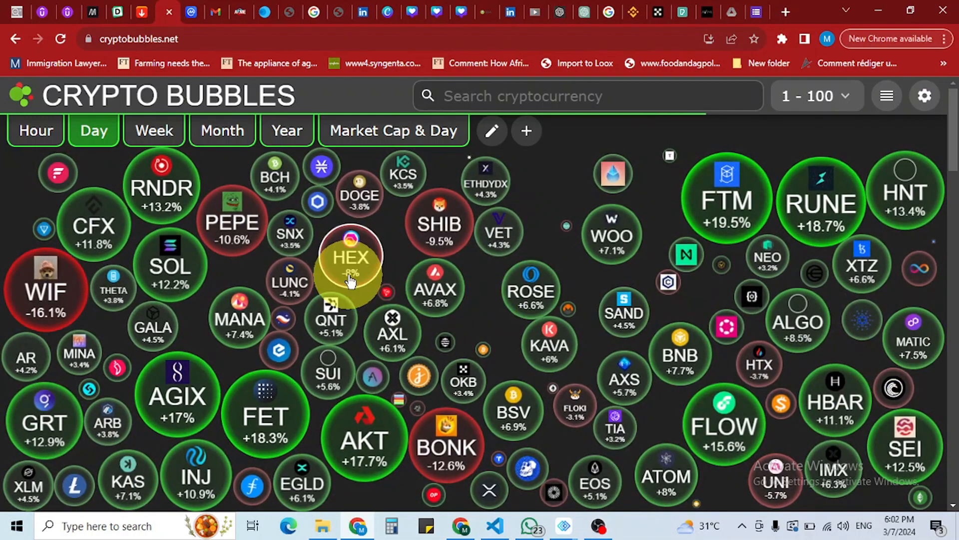
pyautogui.moveTo(520, 312)
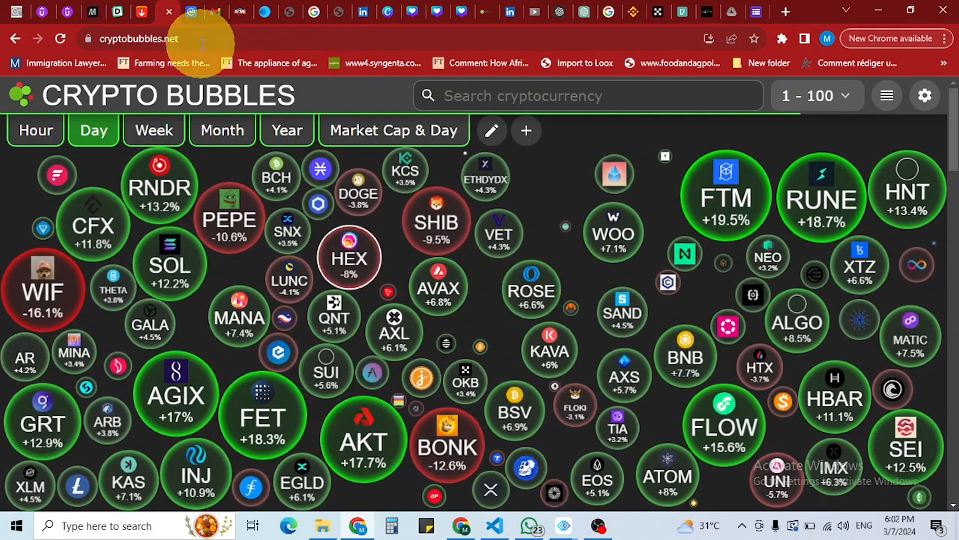
pyautogui.click(193, 11)
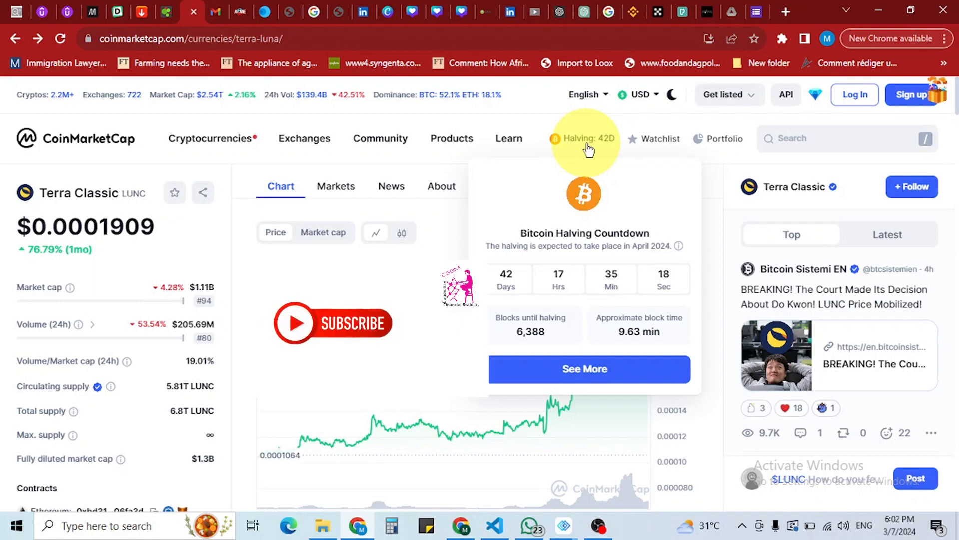
# Open the 'Terra Luna Classic Set For Major Upgrade' article about Proposal 12088
pyautogui.click(509, 139)
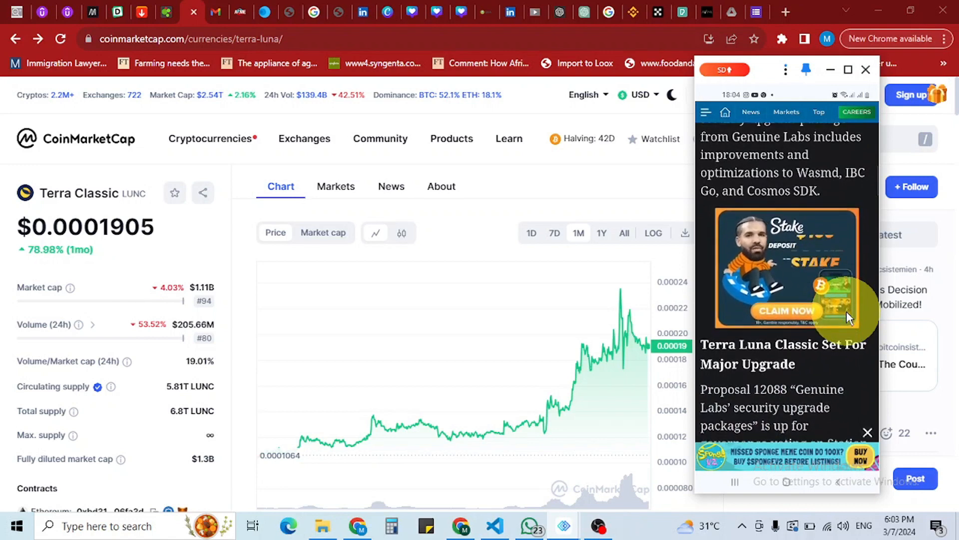
# Read past the Genuine Labs budget to the Wasmd, Comet BFT and Cosmos SDK upgrade list
pyautogui.scroll(-3)
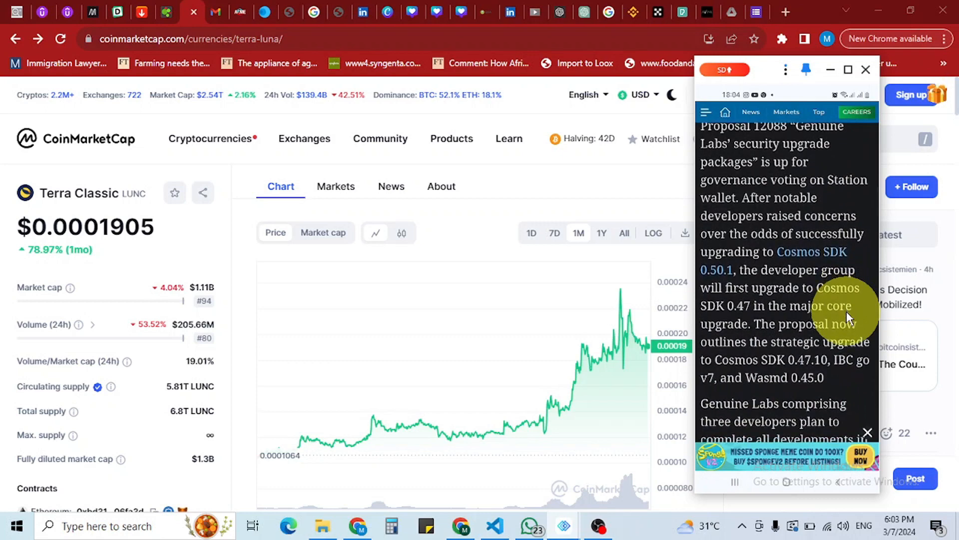
pyautogui.scroll(-3)
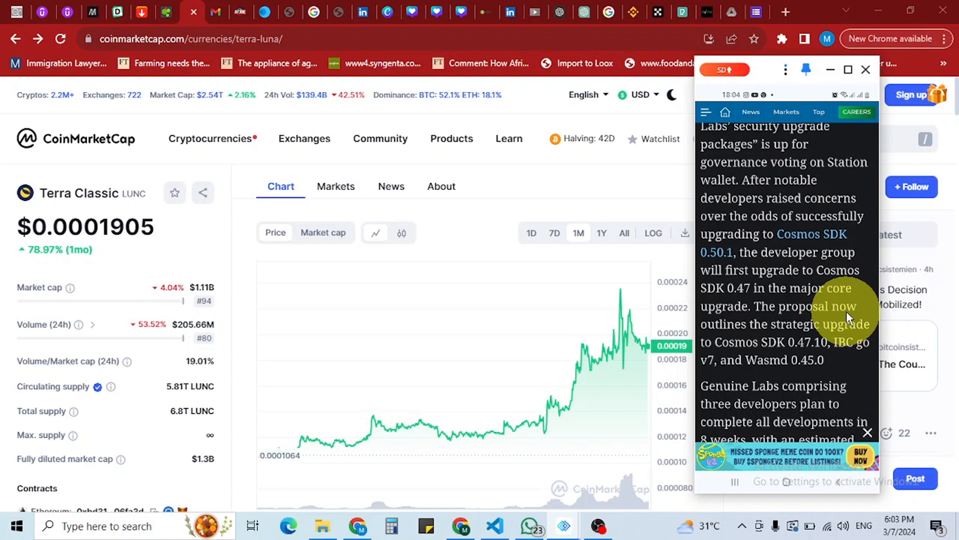
pyautogui.scroll(-3)
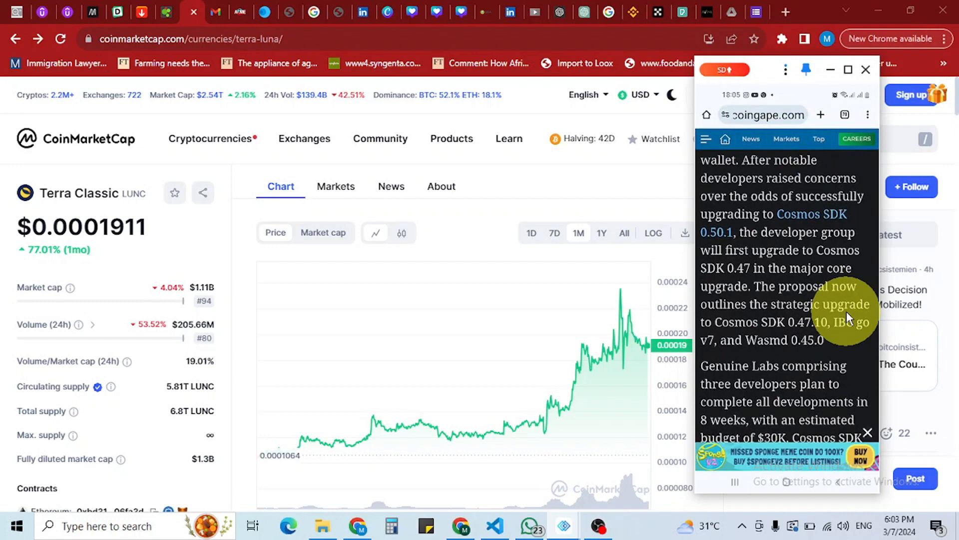
pyautogui.scroll(-3)
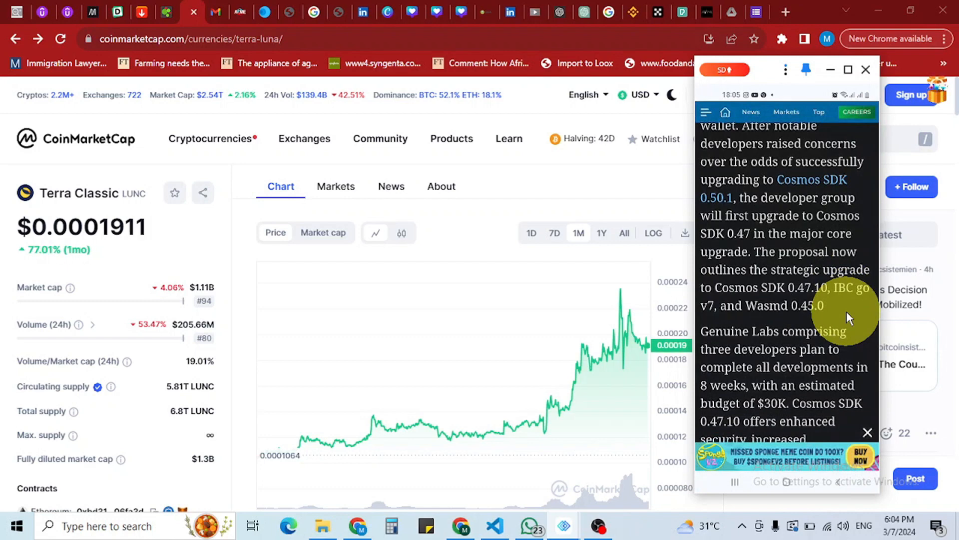
pyautogui.scroll(-3)
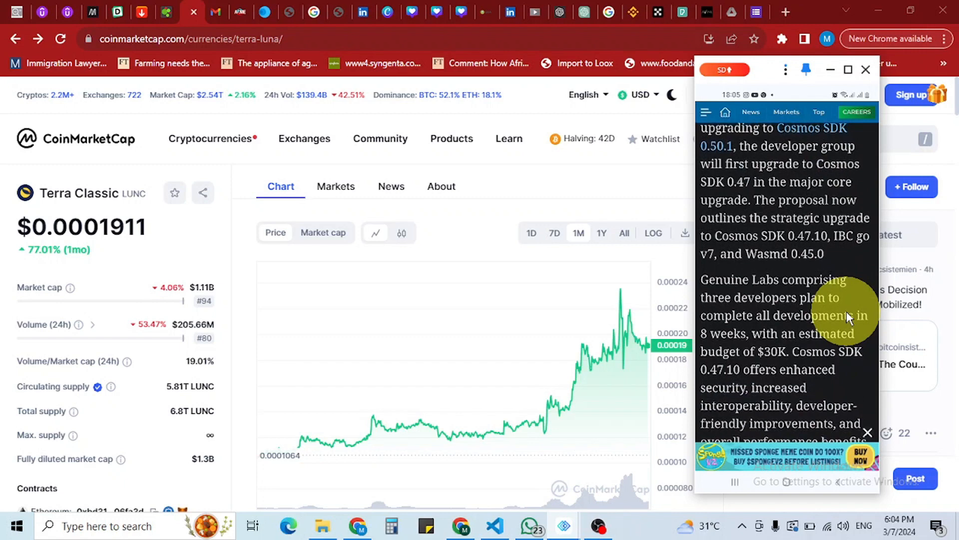
pyautogui.scroll(-3)
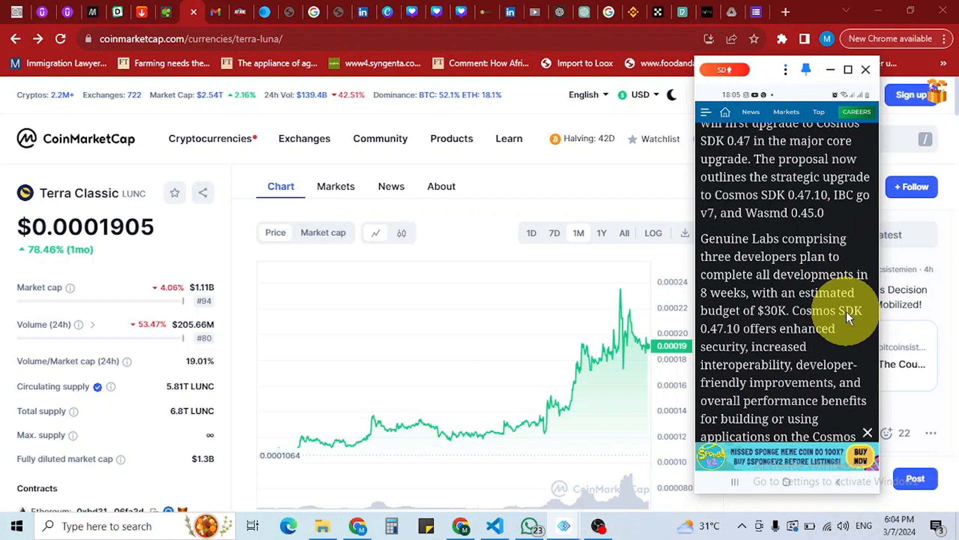
pyautogui.scroll(-3)
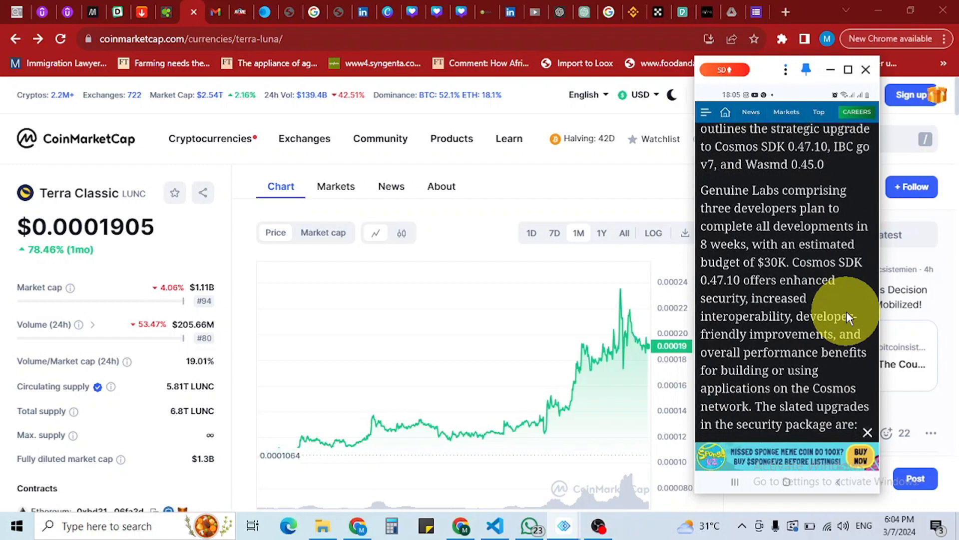
pyautogui.scroll(-3)
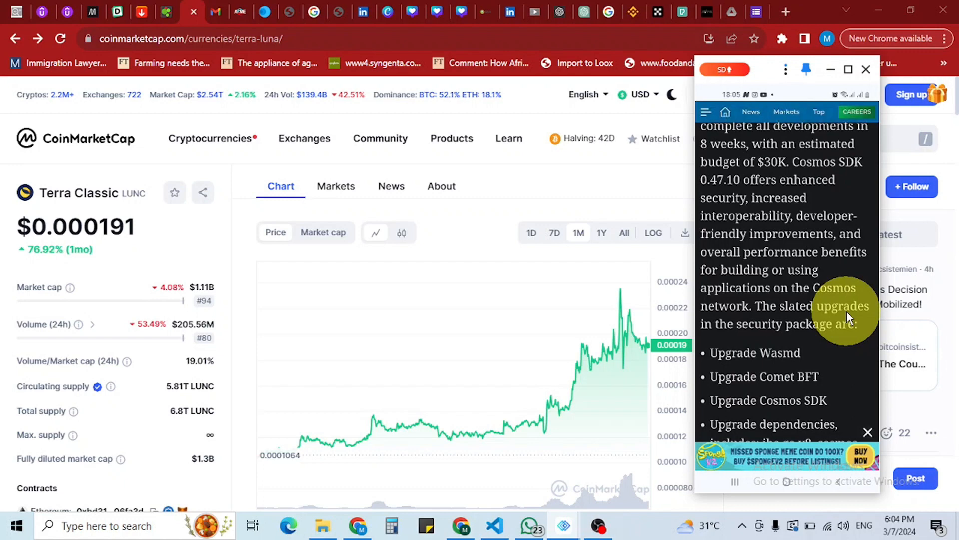
pyautogui.scroll(-3)
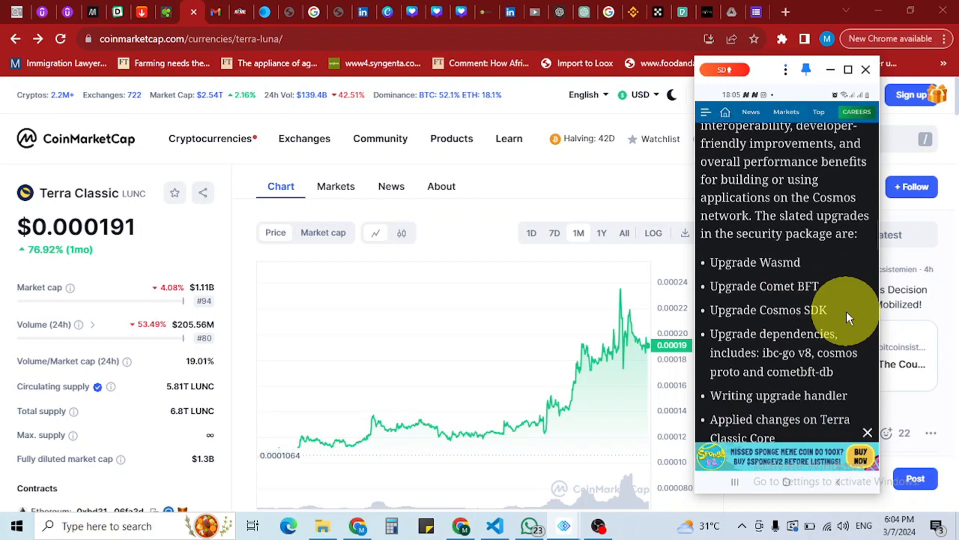
# Read past the 99.89% yes-vote paragraph to the terrad client release and Recommended Articles
pyautogui.scroll(-3)
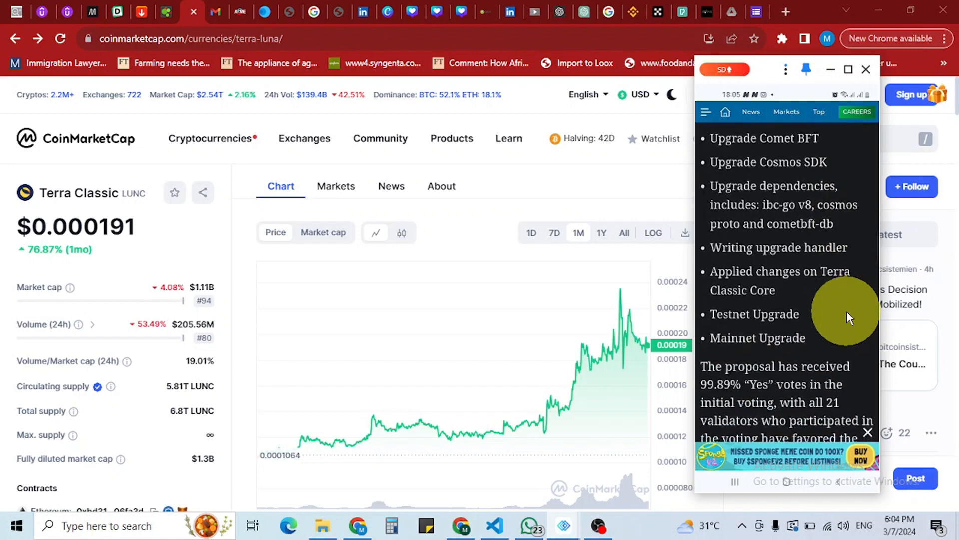
pyautogui.scroll(-3)
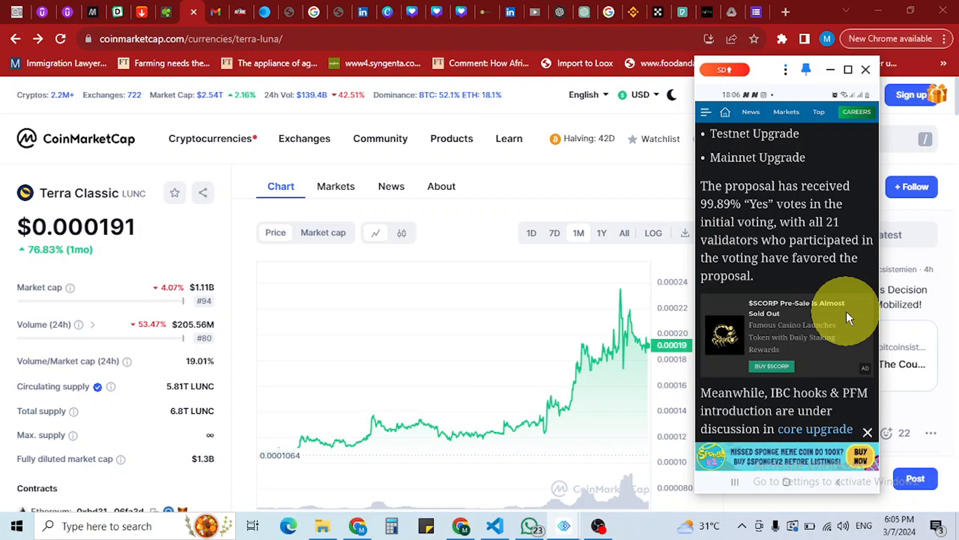
pyautogui.scroll(-3)
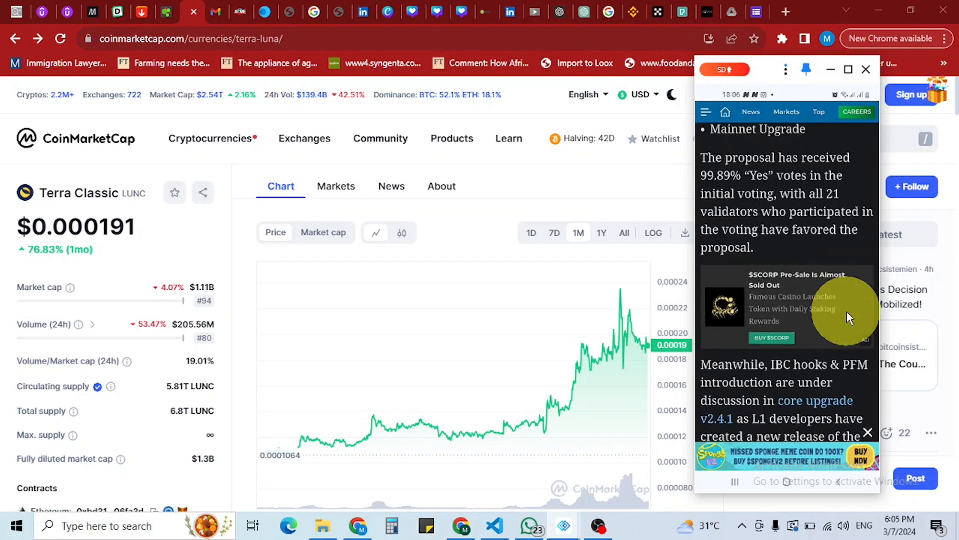
pyautogui.scroll(-3)
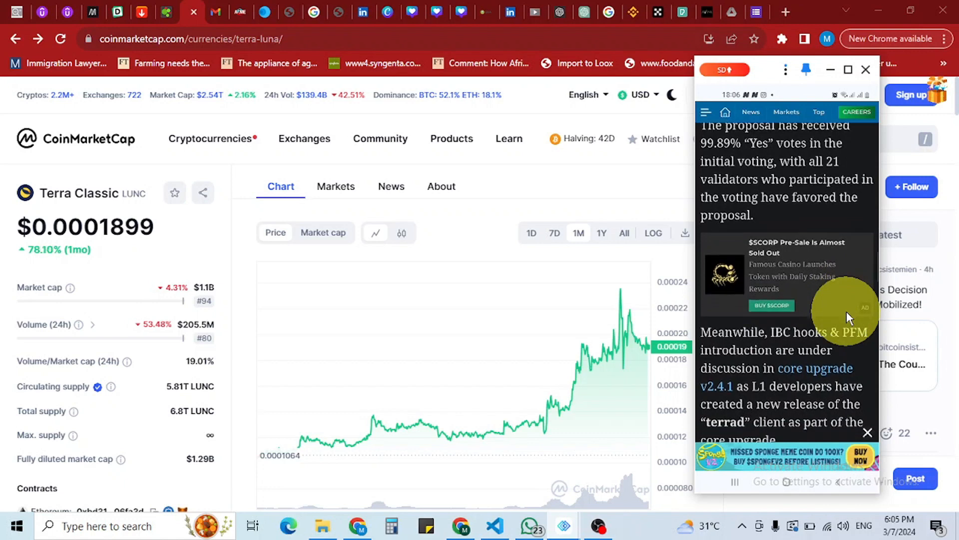
pyautogui.scroll(-3)
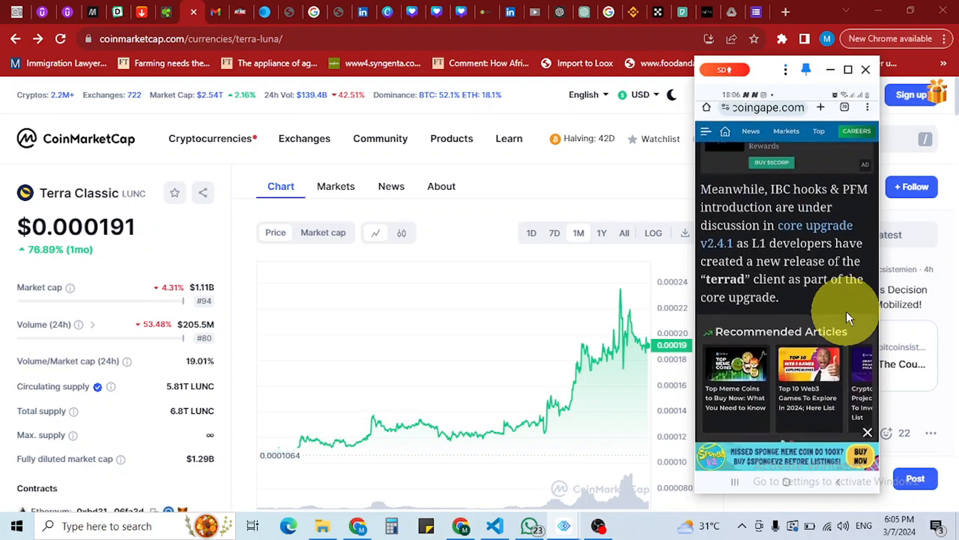
# Check the LUNC Price Performance section, then return to the 'Revised Core Upgrade Proposal' headline
pyautogui.scroll(-3)
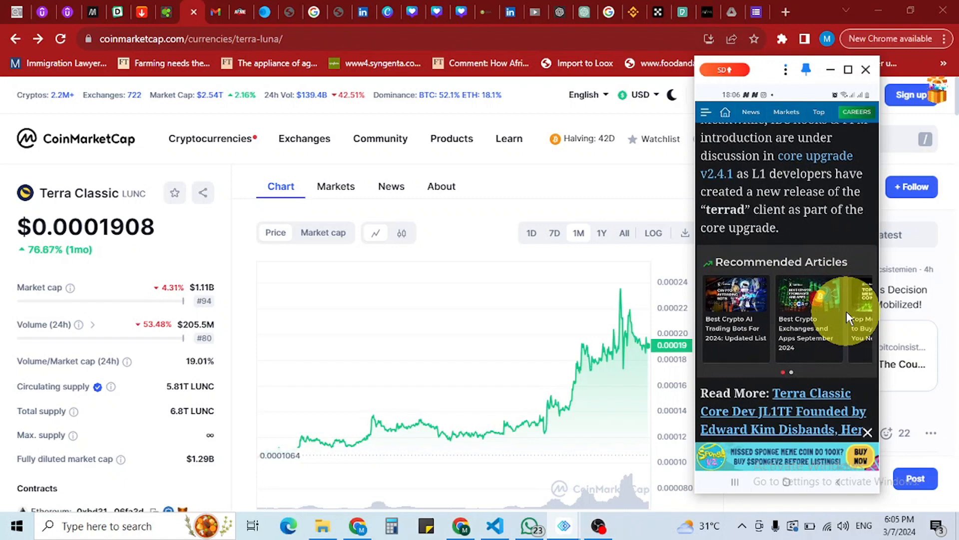
pyautogui.scroll(-3)
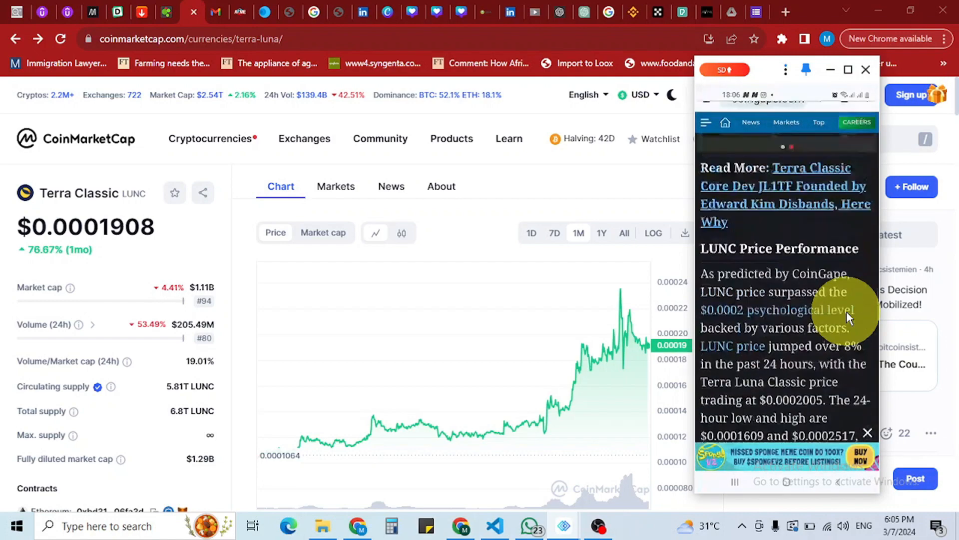
pyautogui.scroll(-3)
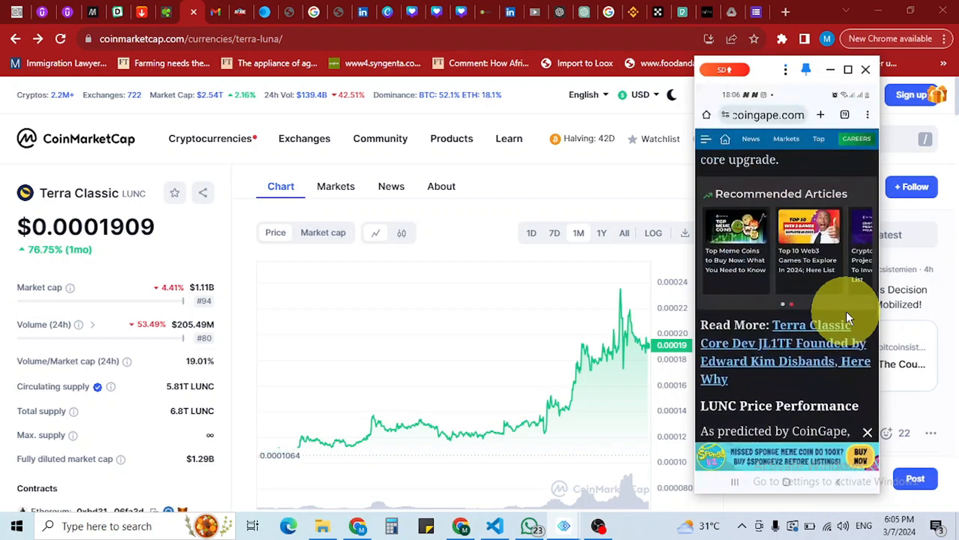
pyautogui.scroll(-3)
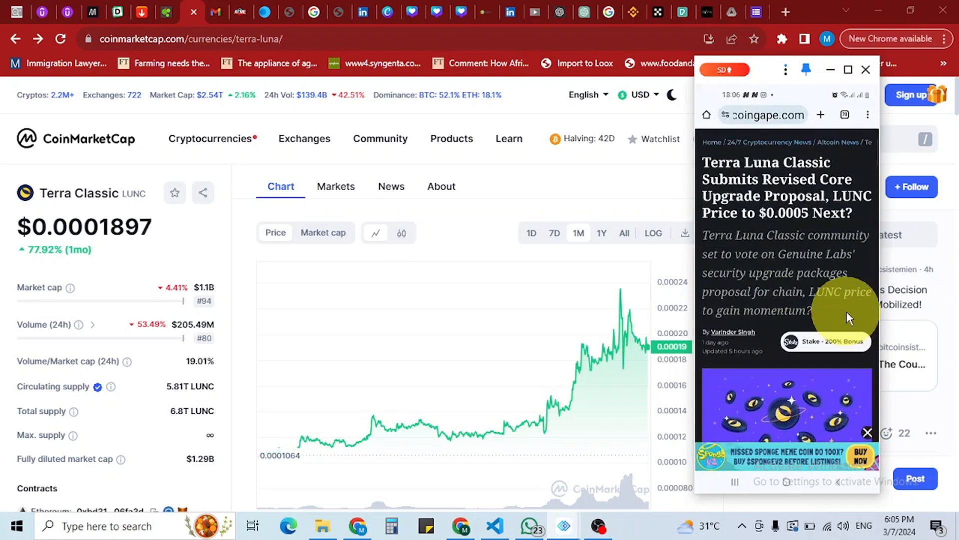
pyautogui.moveTo(848, 328)
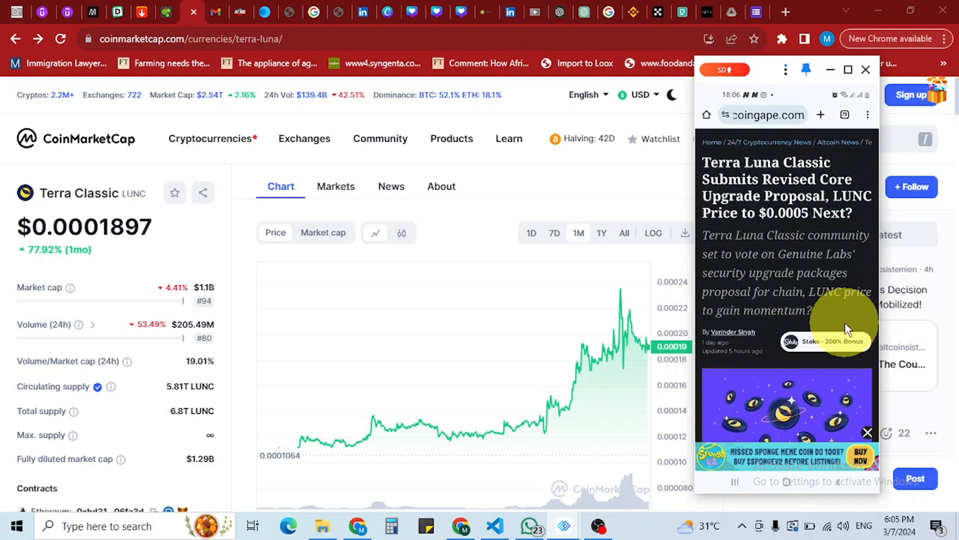